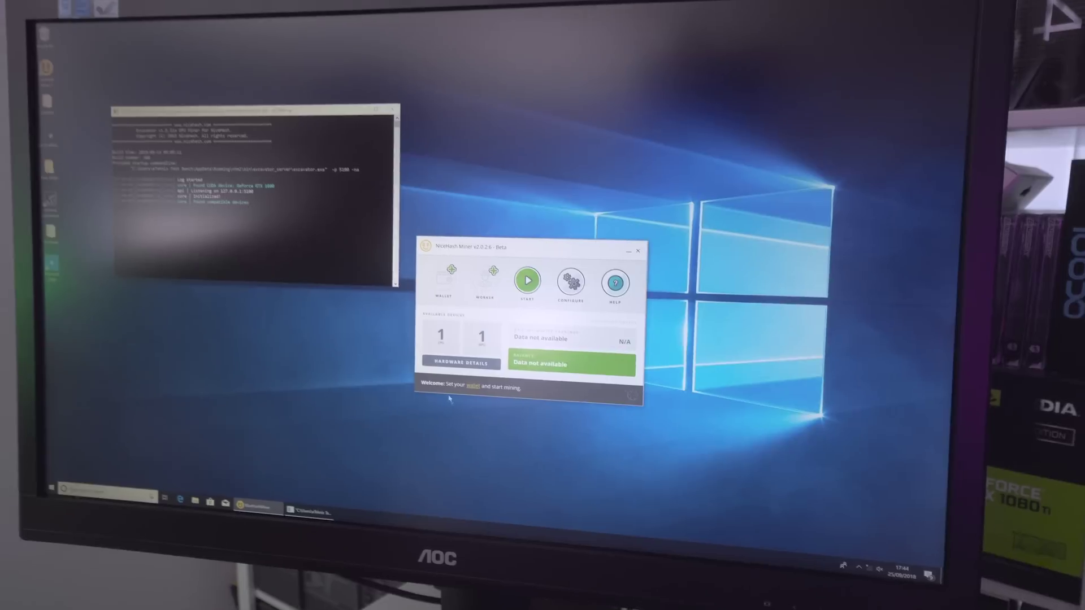
# Step: Show Hardware Details and expand GPU#1 GeForce GTX 1080's algorithm list with benchmark status
pyautogui.click(461, 362)
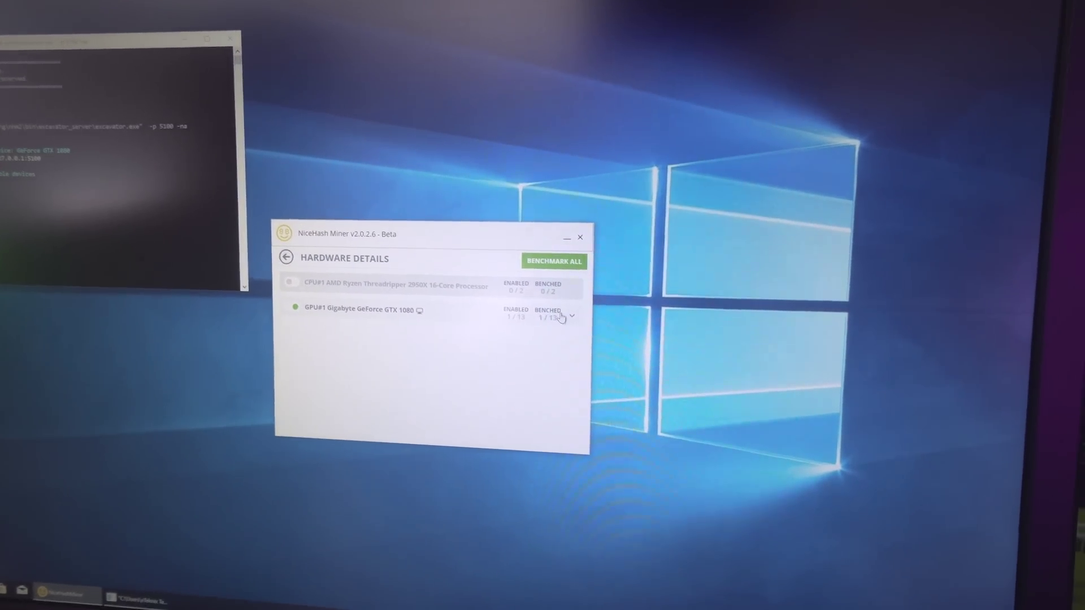
pyautogui.click(574, 317)
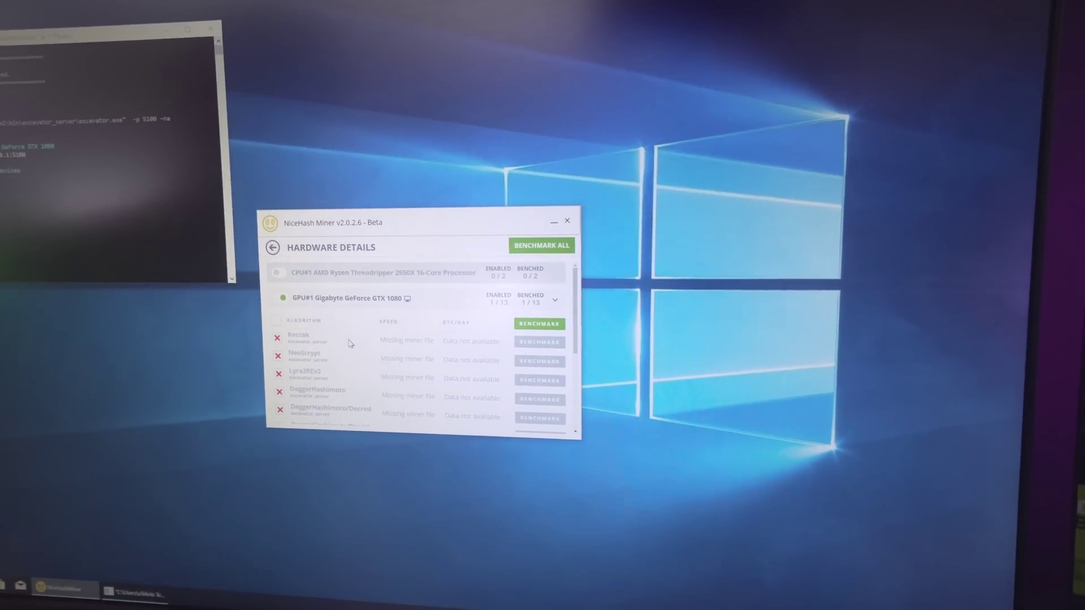